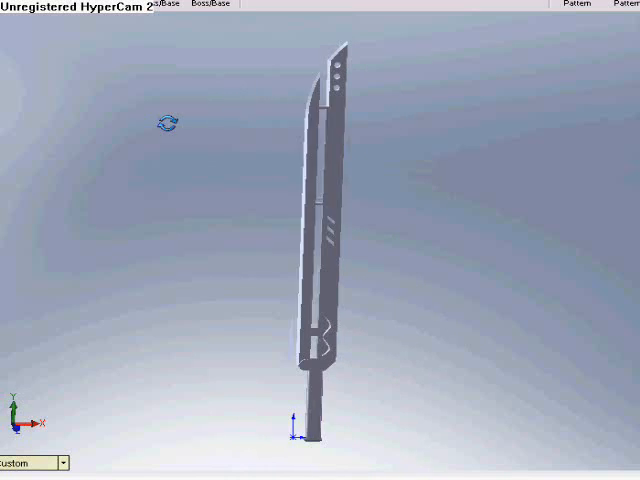
Rotate the sword with two drags to view it from a tilted angle.
{"action": "left_click_drag", "start_coordinate": [170, 122], "coordinate": [397, 210]}
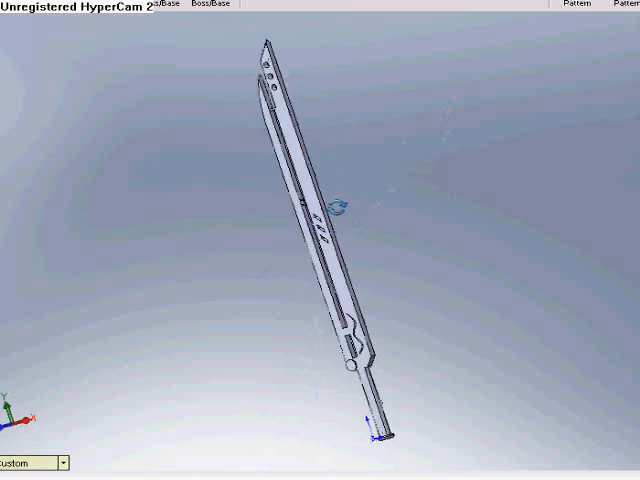
{"action": "left_click_drag", "start_coordinate": [330, 210], "coordinate": [360, 250]}
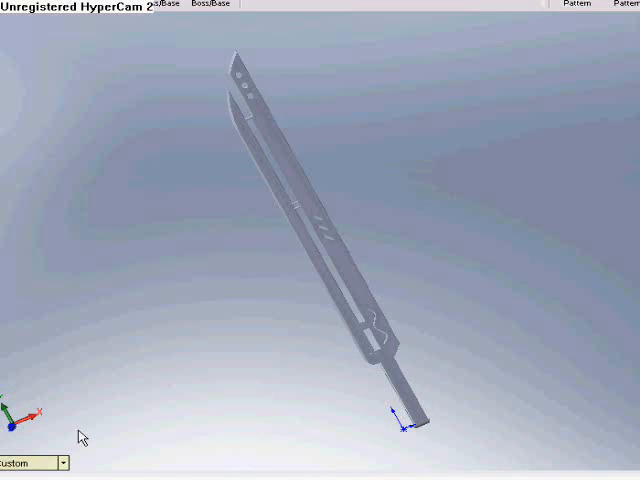
Switch the sword to the Dimetric view orientation.
{"action": "left_click", "coordinate": [35, 462]}
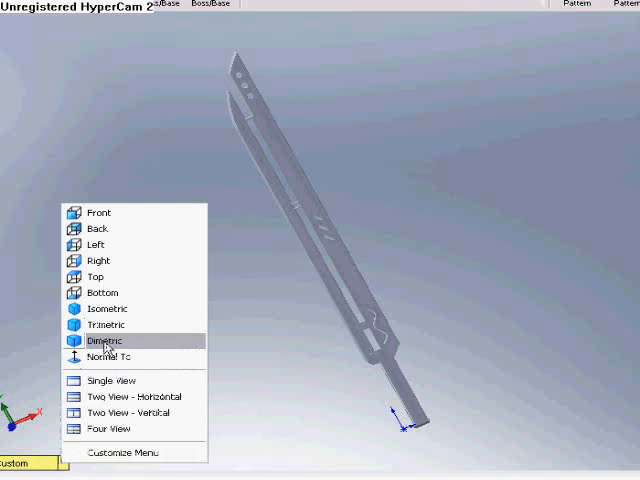
{"action": "left_click", "coordinate": [104, 341]}
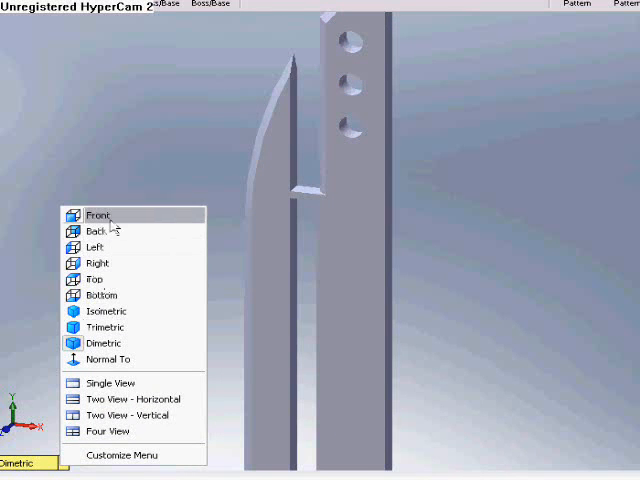
Show the sword in Front, Left, Right and Bottom views, ending in Dimetric.
{"action": "left_click", "coordinate": [99, 214]}
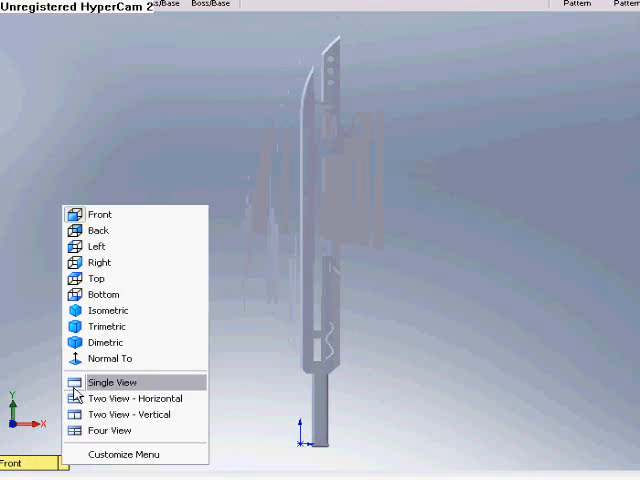
{"action": "left_click", "coordinate": [98, 230]}
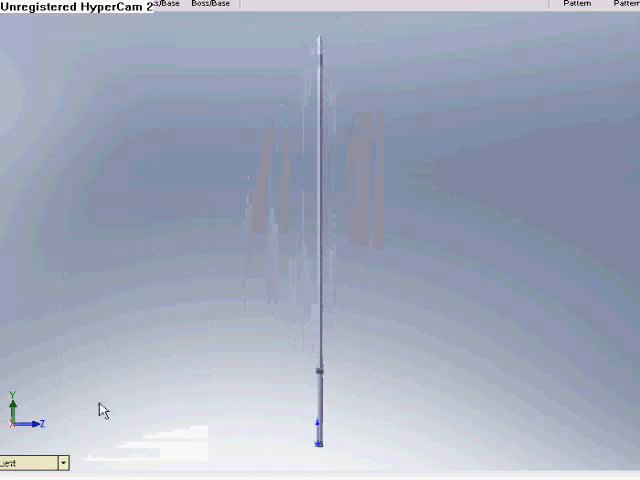
{"action": "left_click", "coordinate": [62, 462]}
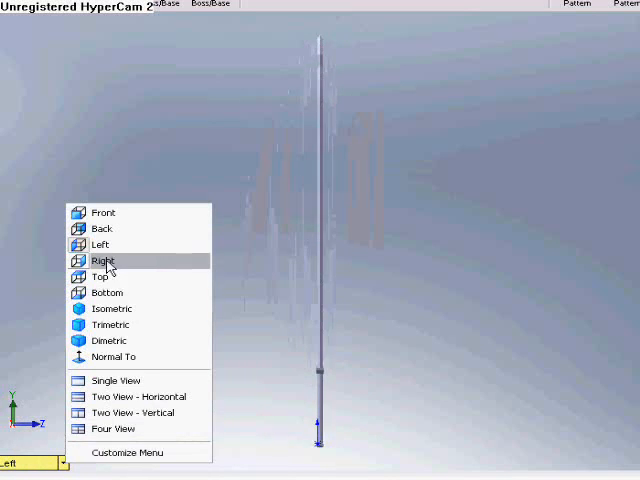
{"action": "left_click", "coordinate": [101, 261]}
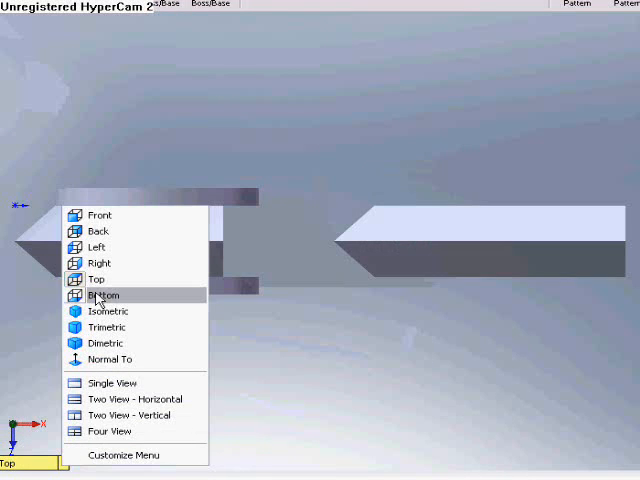
{"action": "left_click", "coordinate": [103, 295]}
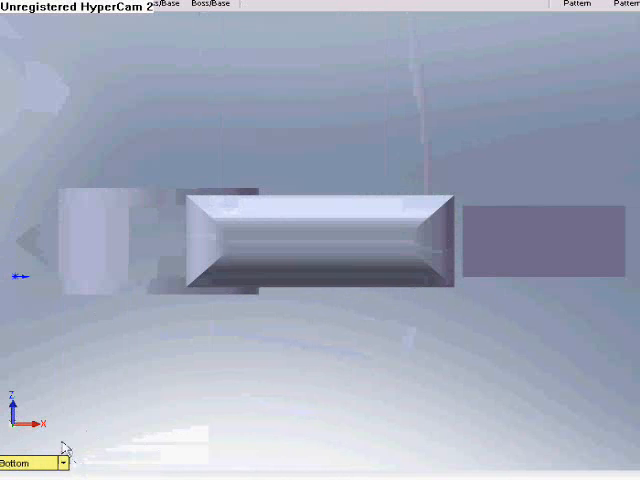
{"action": "left_click", "coordinate": [35, 462]}
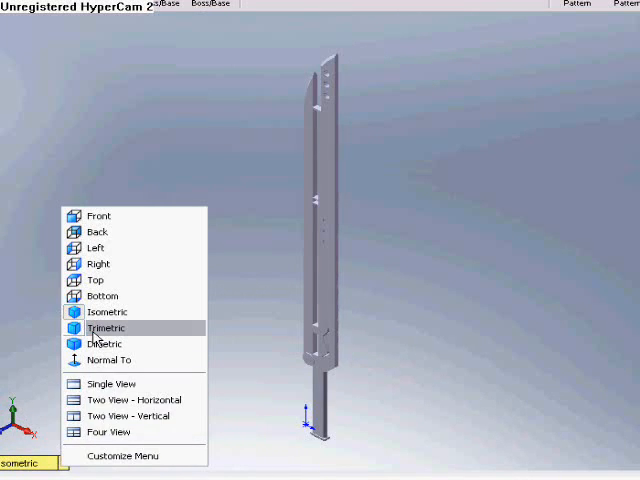
{"action": "left_click", "coordinate": [102, 343]}
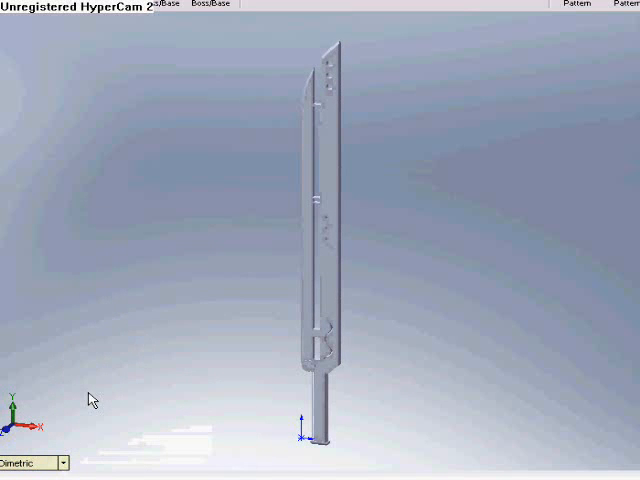